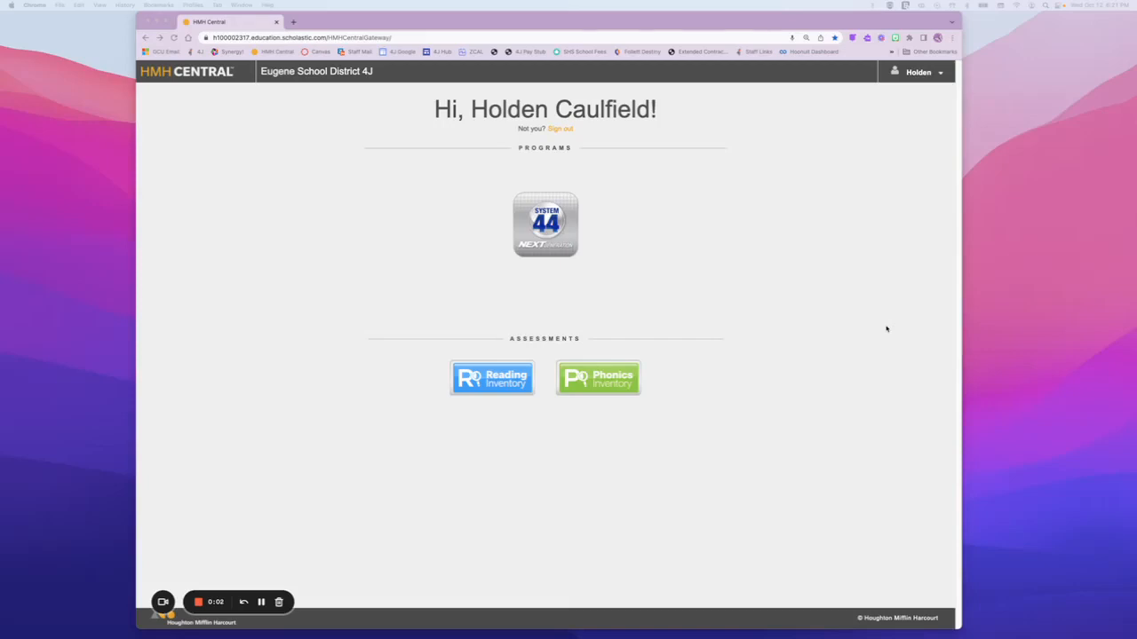
mouse_move(878, 336)
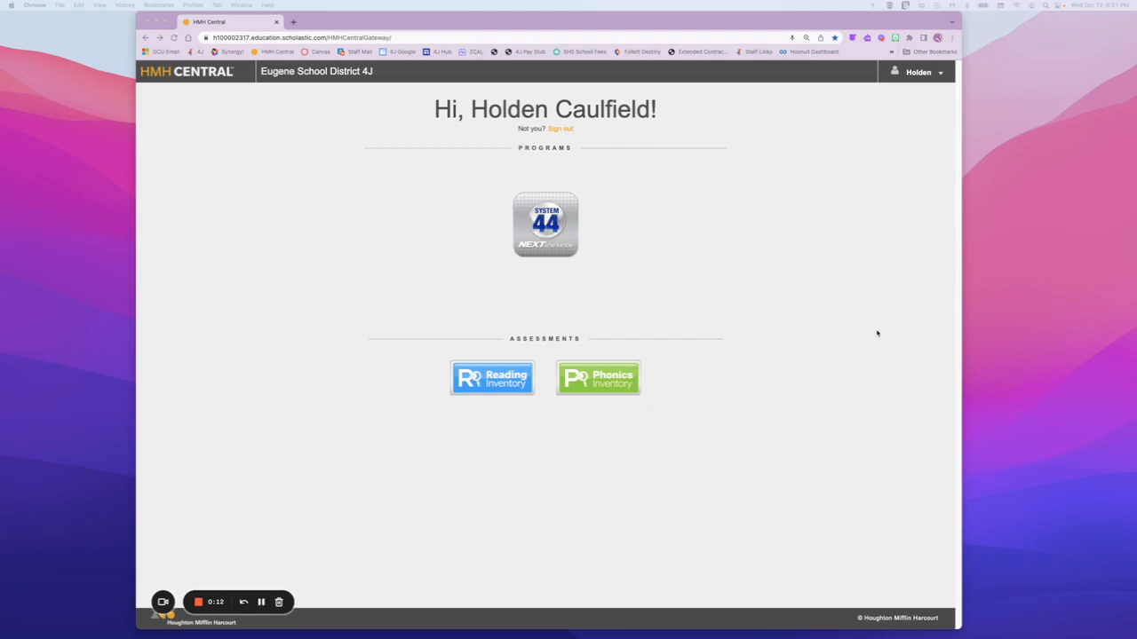
mouse_move(885, 341)
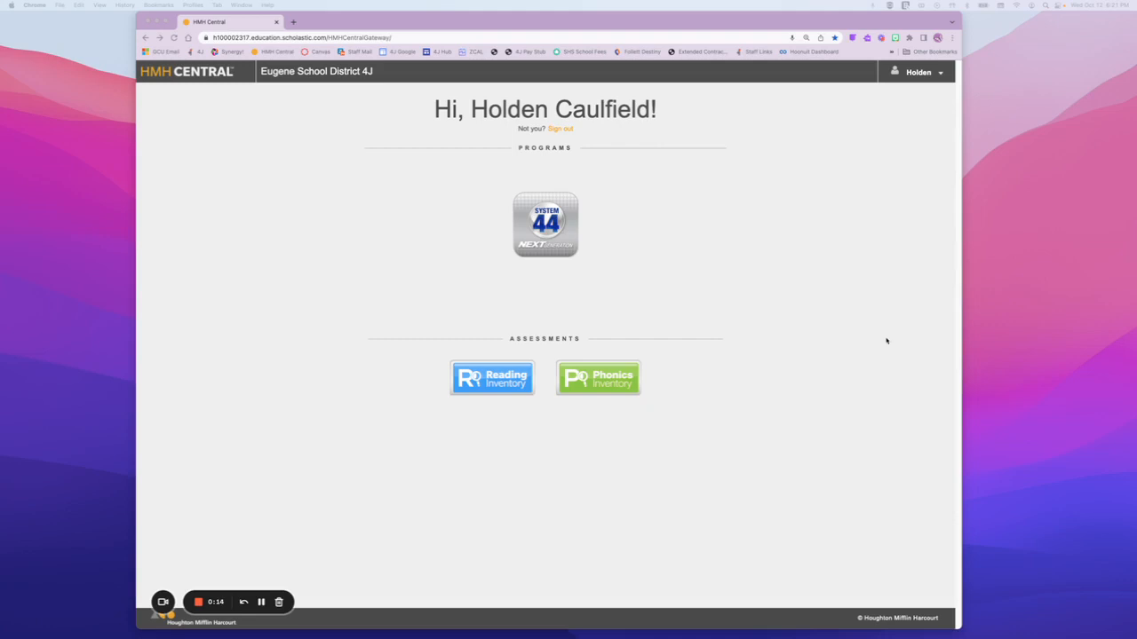
mouse_move(927, 217)
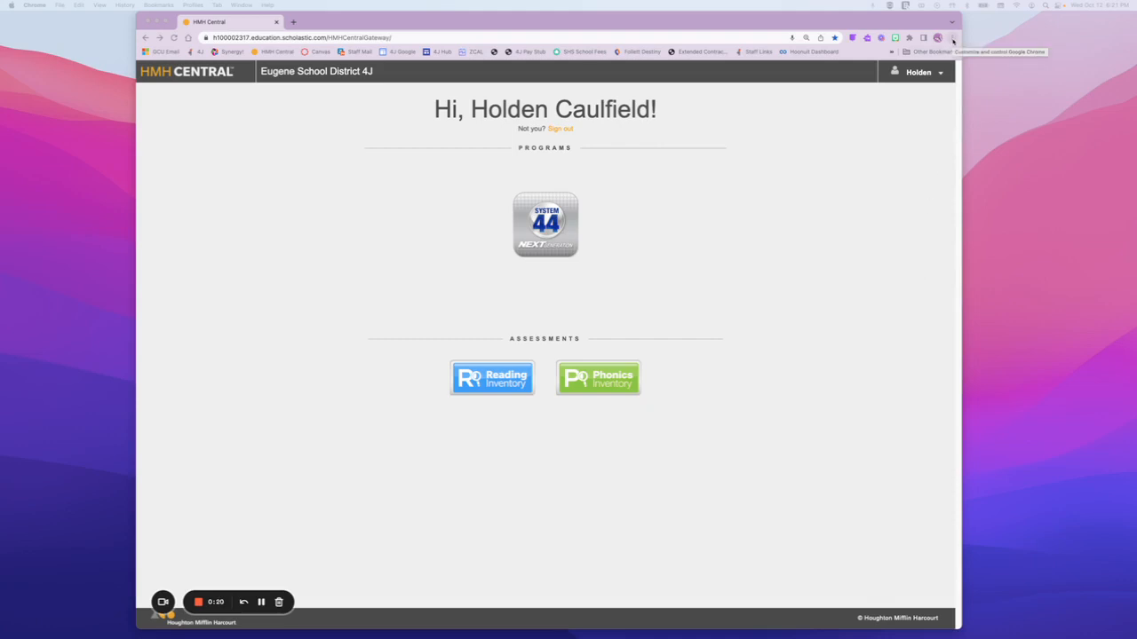
- Reach Chrome Settings' Privacy and security section via the browser menu
left_click(952, 37)
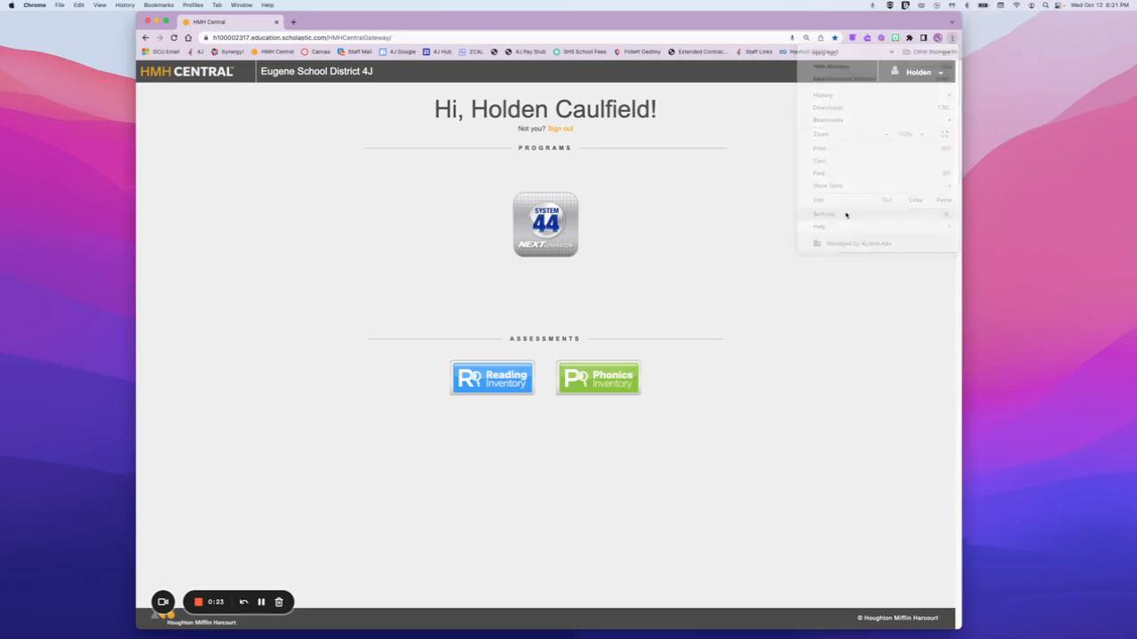
left_click(825, 213)
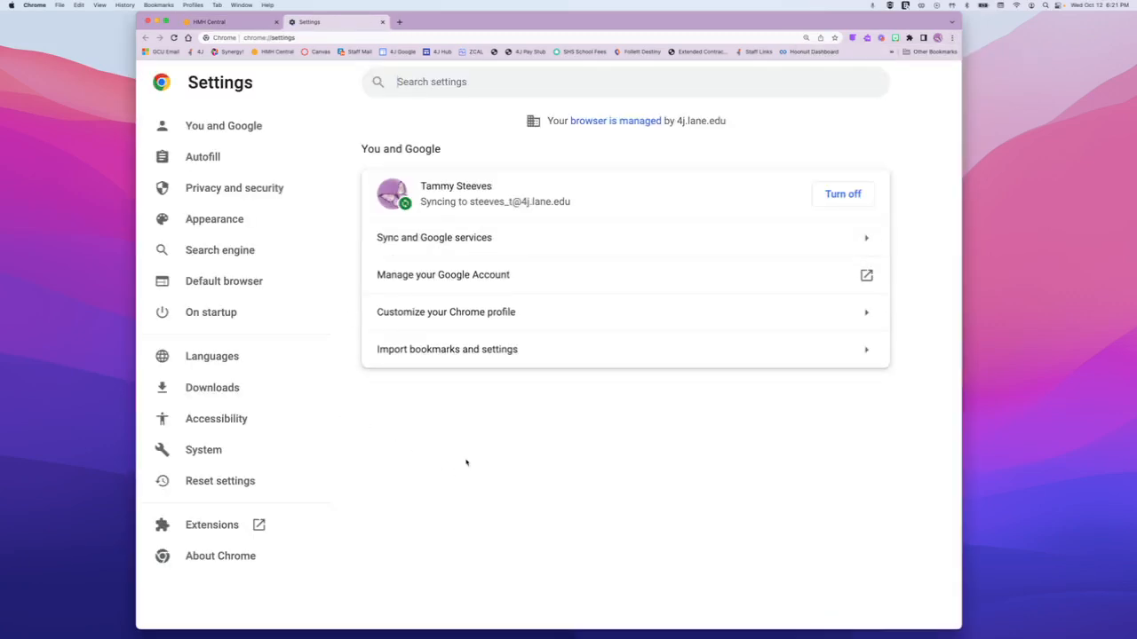
mouse_move(202, 156)
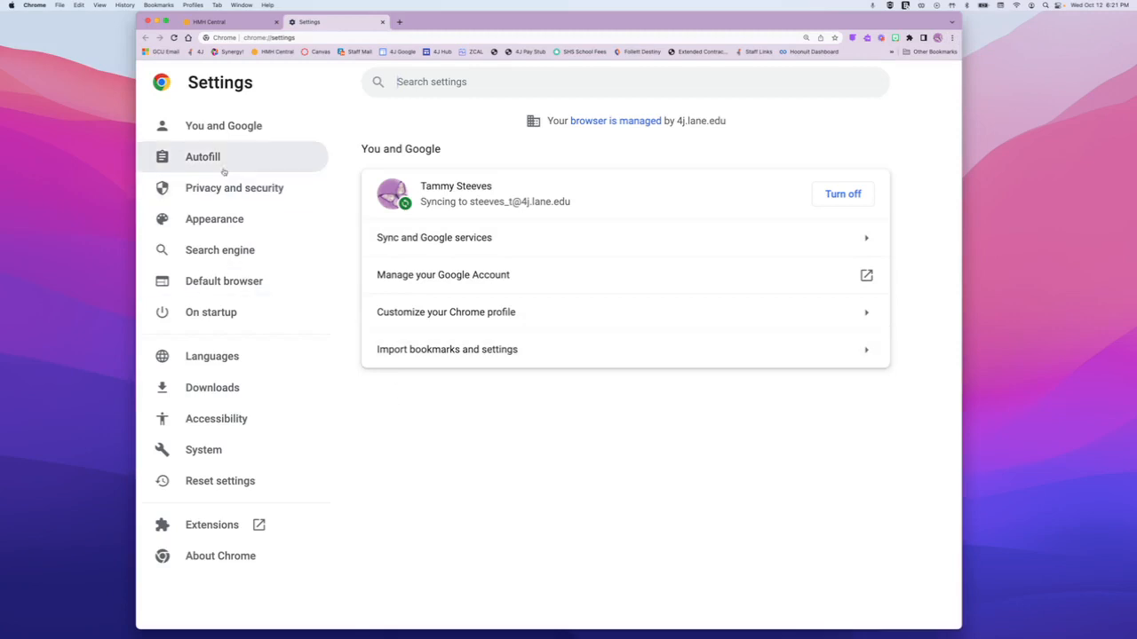
mouse_move(234, 188)
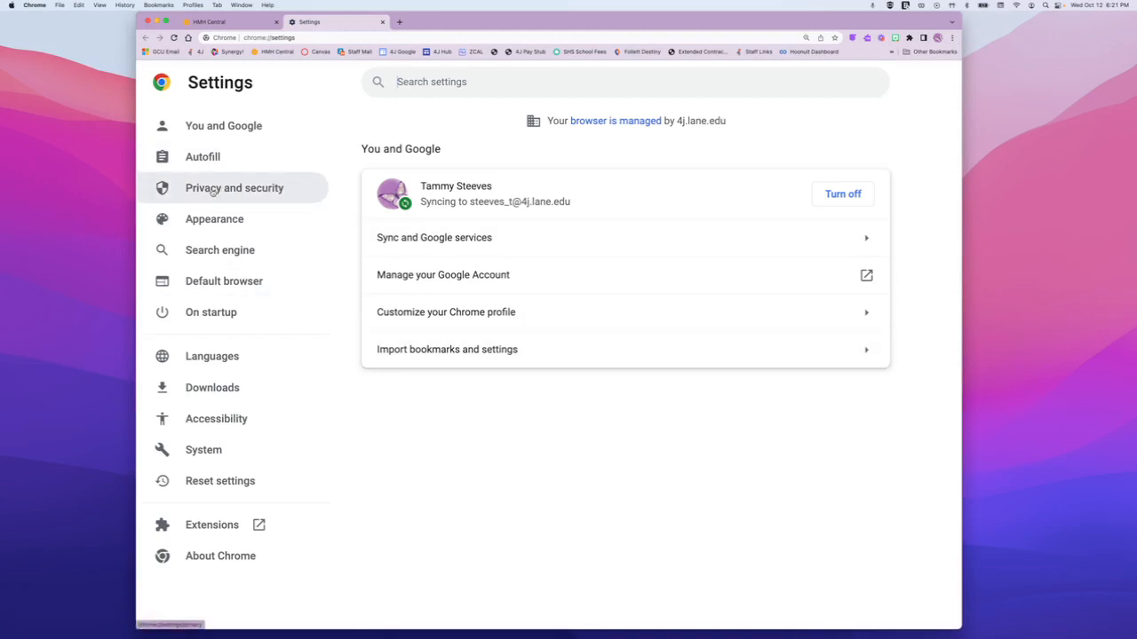
left_click(234, 188)
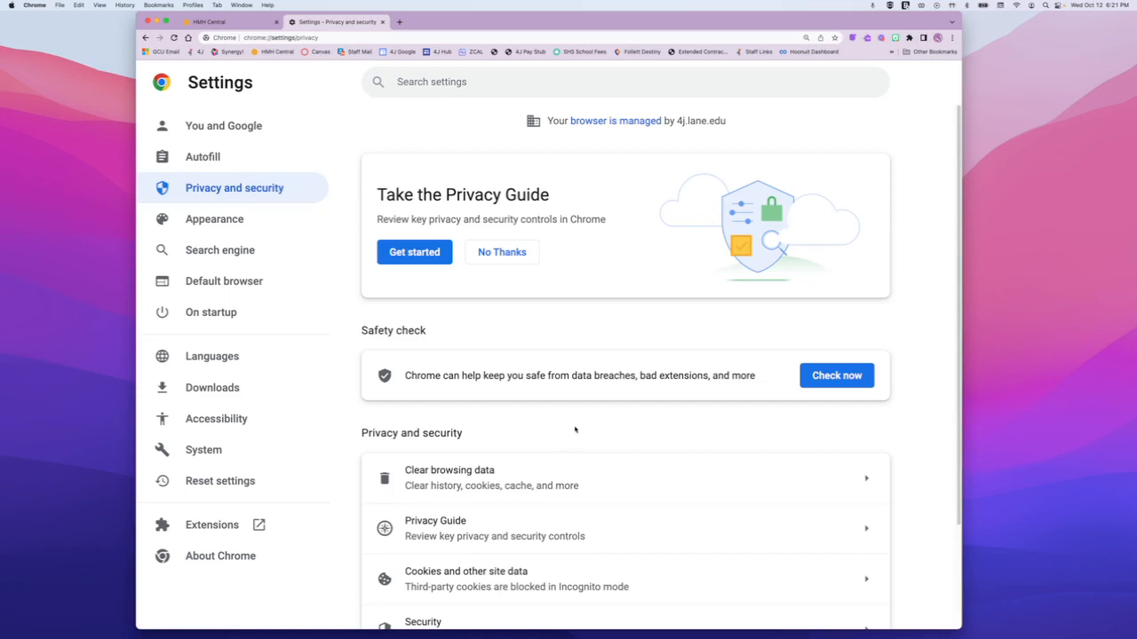
scroll("down", 3)
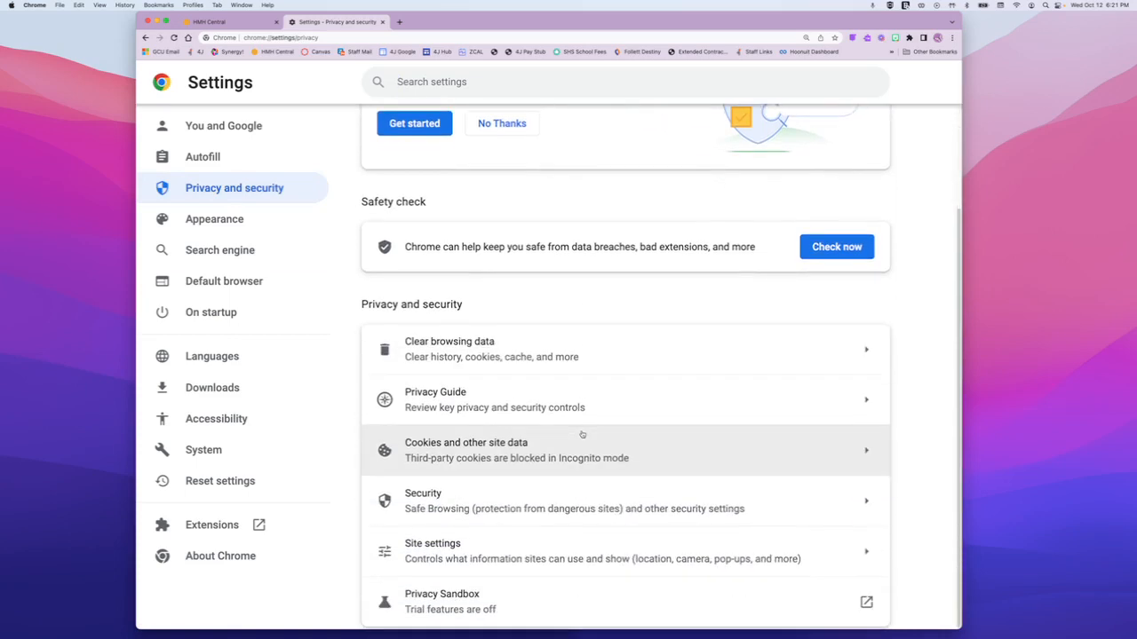
mouse_move(435, 551)
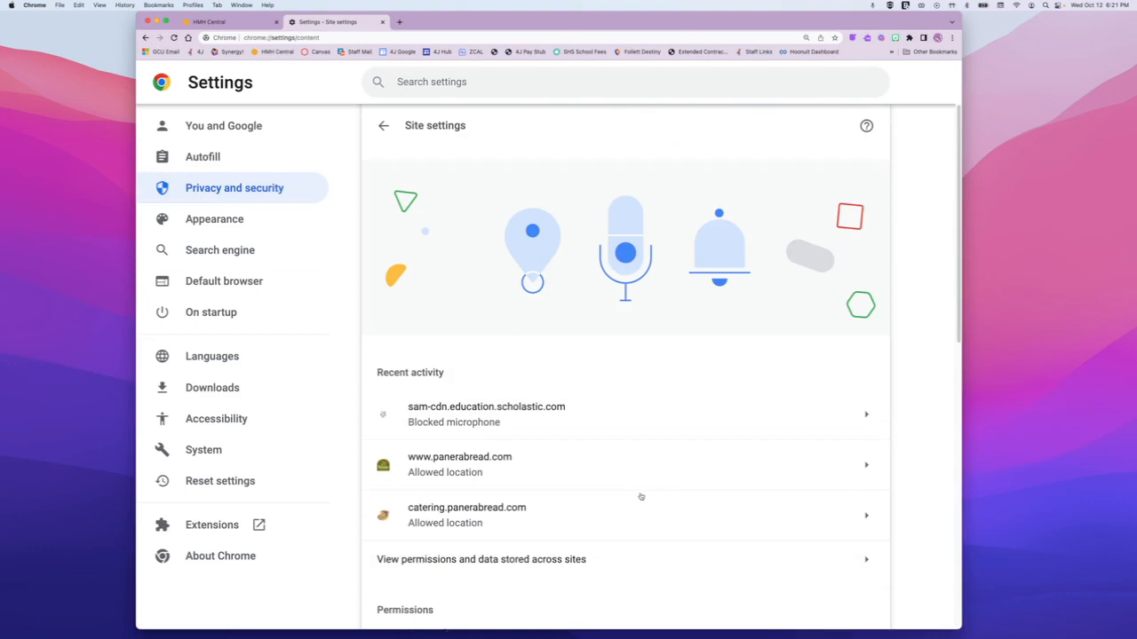
- Scroll to the Microphone permission page showing sam-cdn.education.scholastic.com under Not allowed
scroll("down", 3)
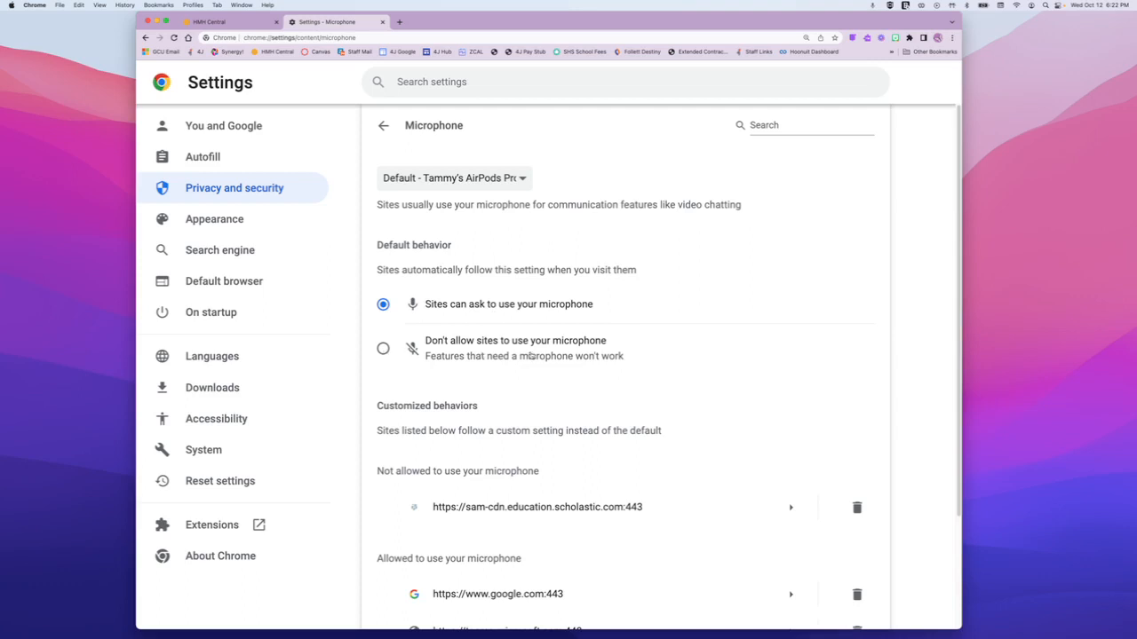
scroll("down", 3)
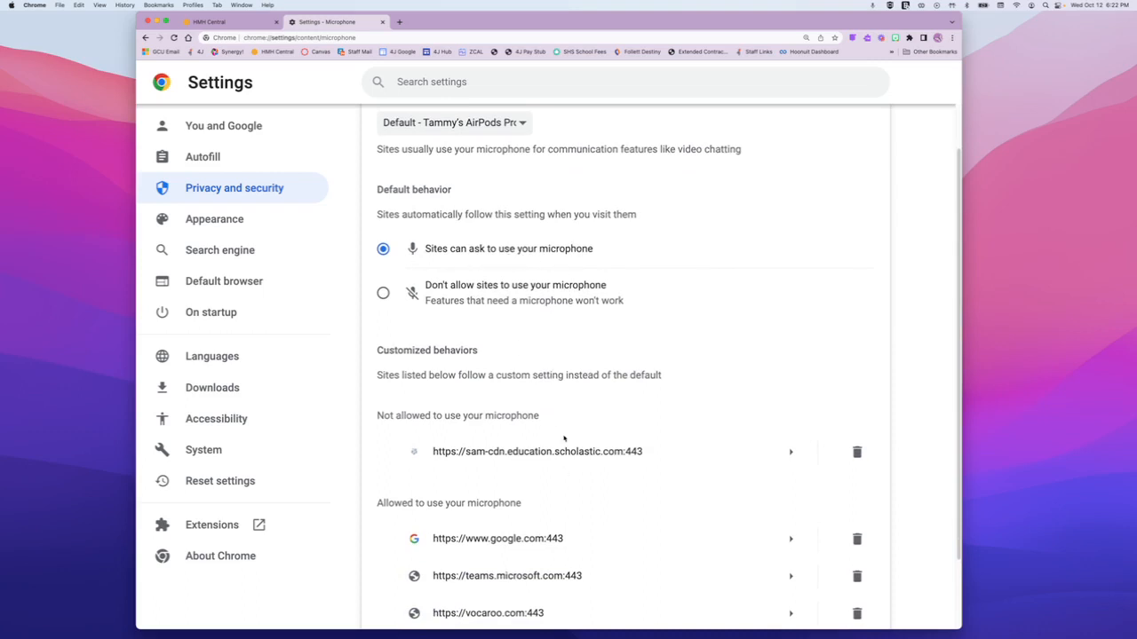
scroll("down", 3)
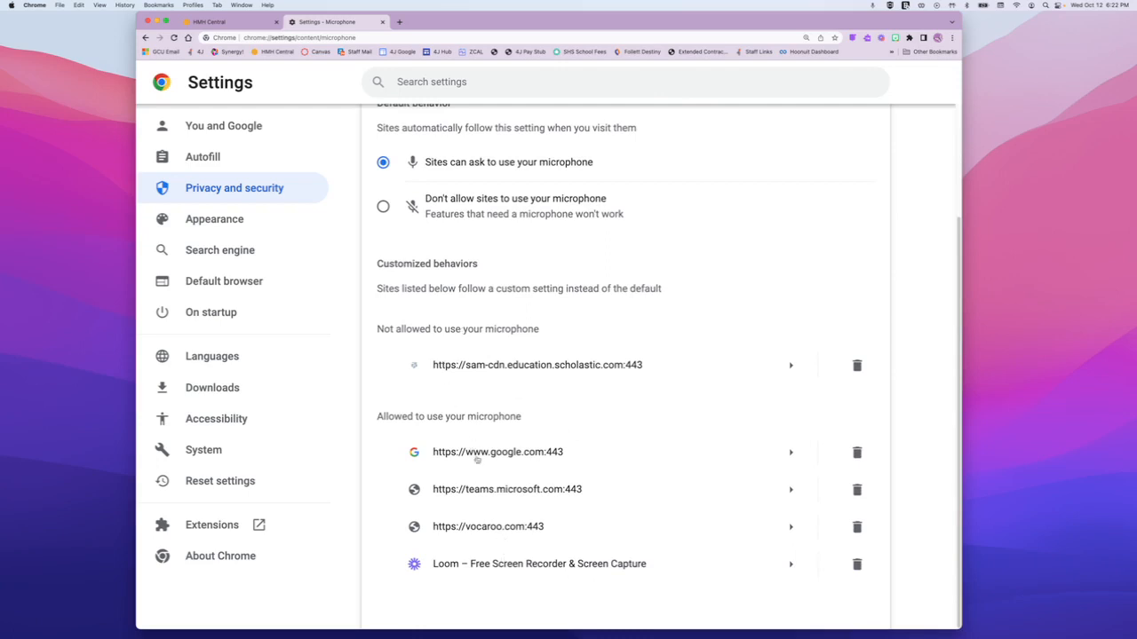
mouse_move(493, 373)
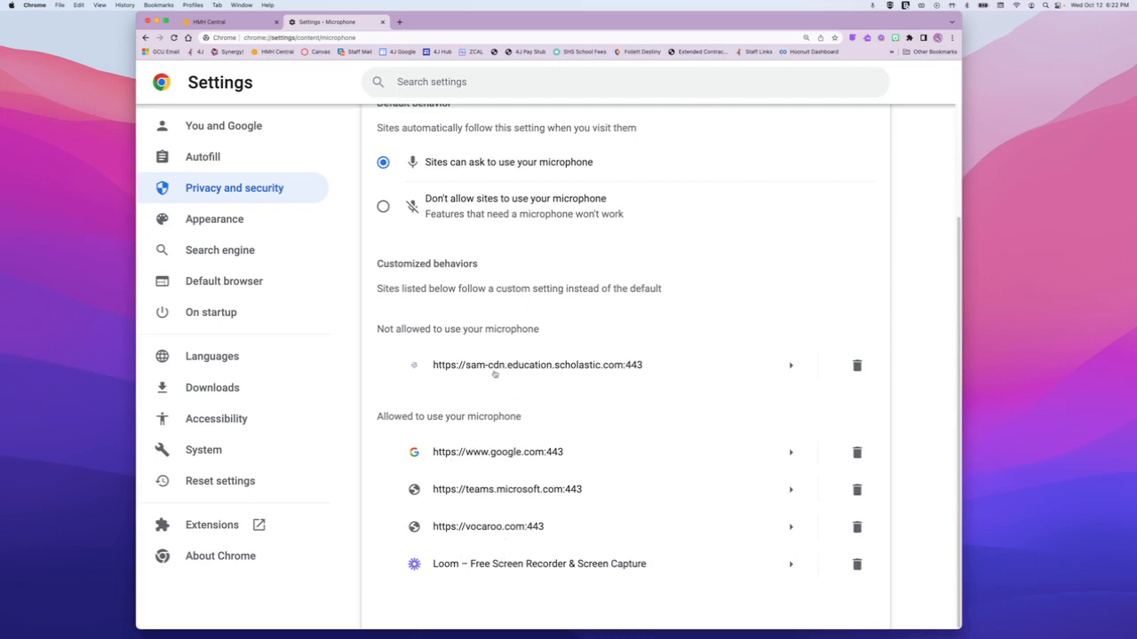
mouse_move(558, 362)
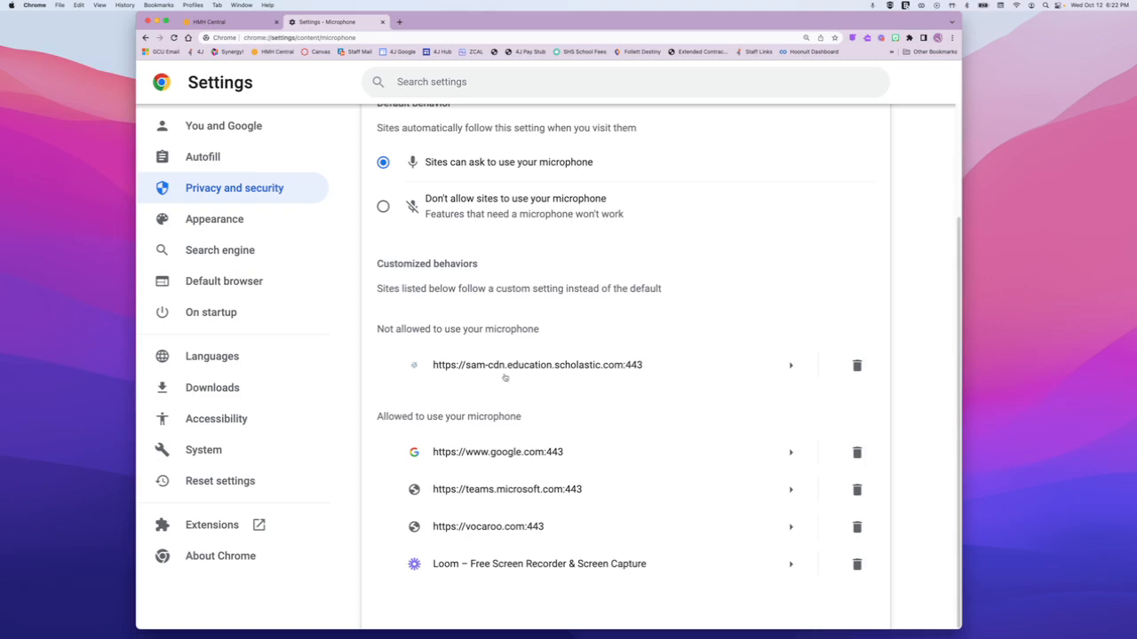
mouse_move(607, 380)
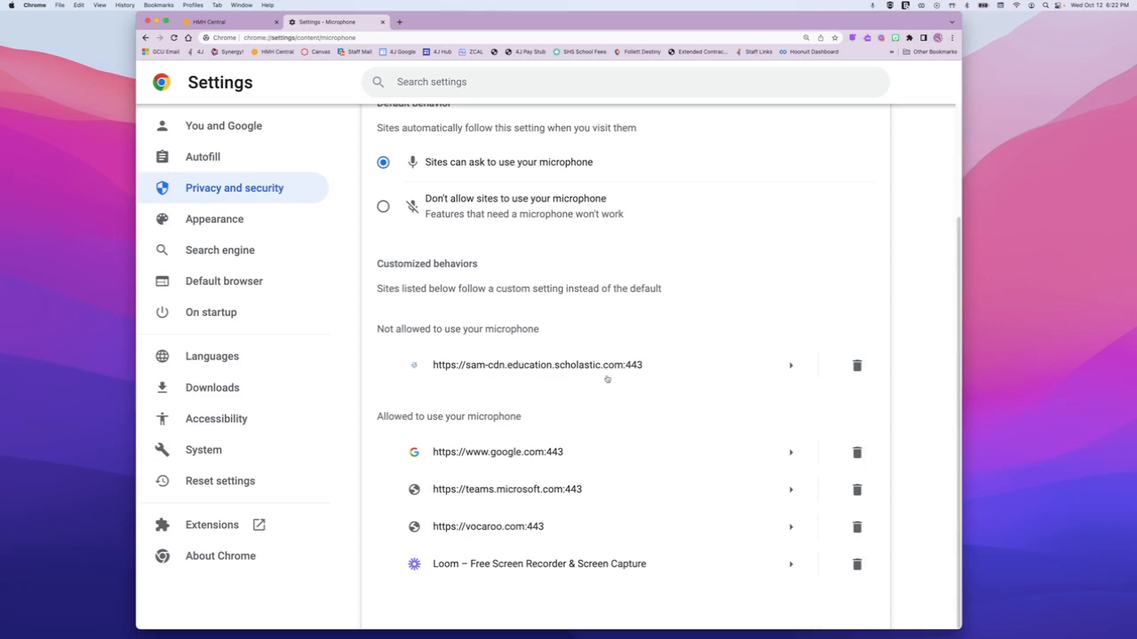
mouse_move(496, 380)
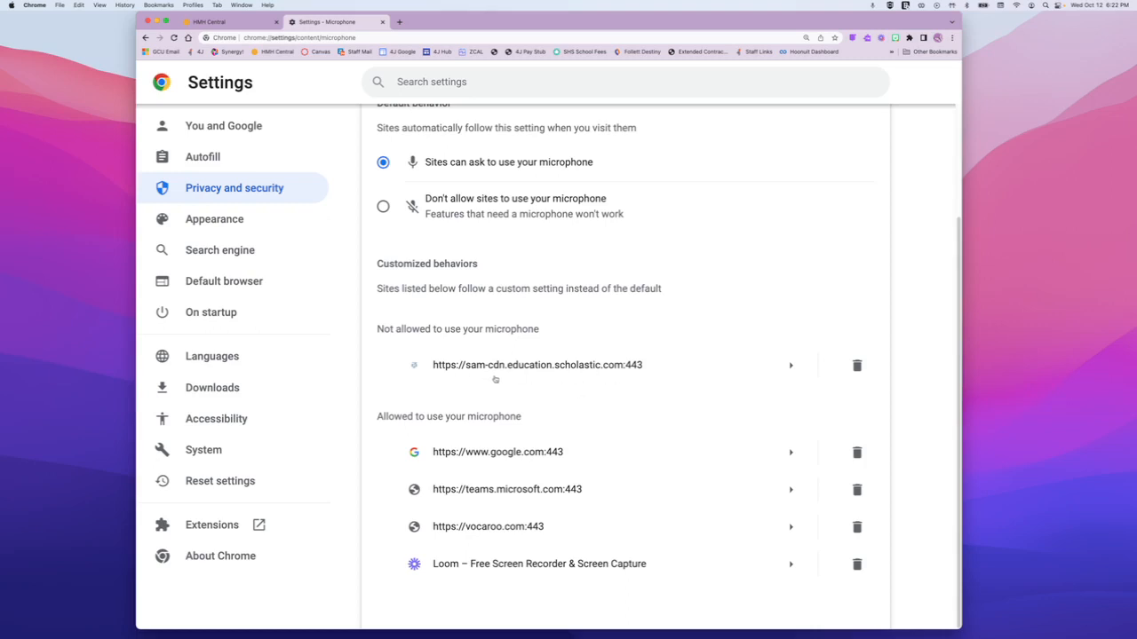
mouse_move(451, 334)
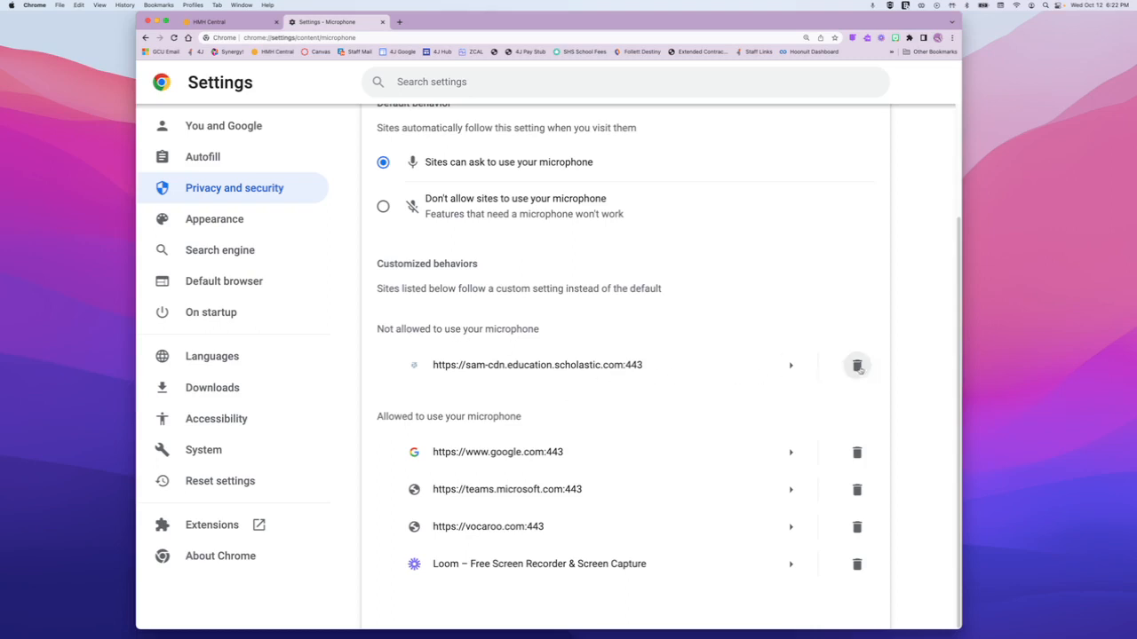
- Delete sam-cdn.education.scholastic.com from the microphone Not allowed list
left_click(856, 366)
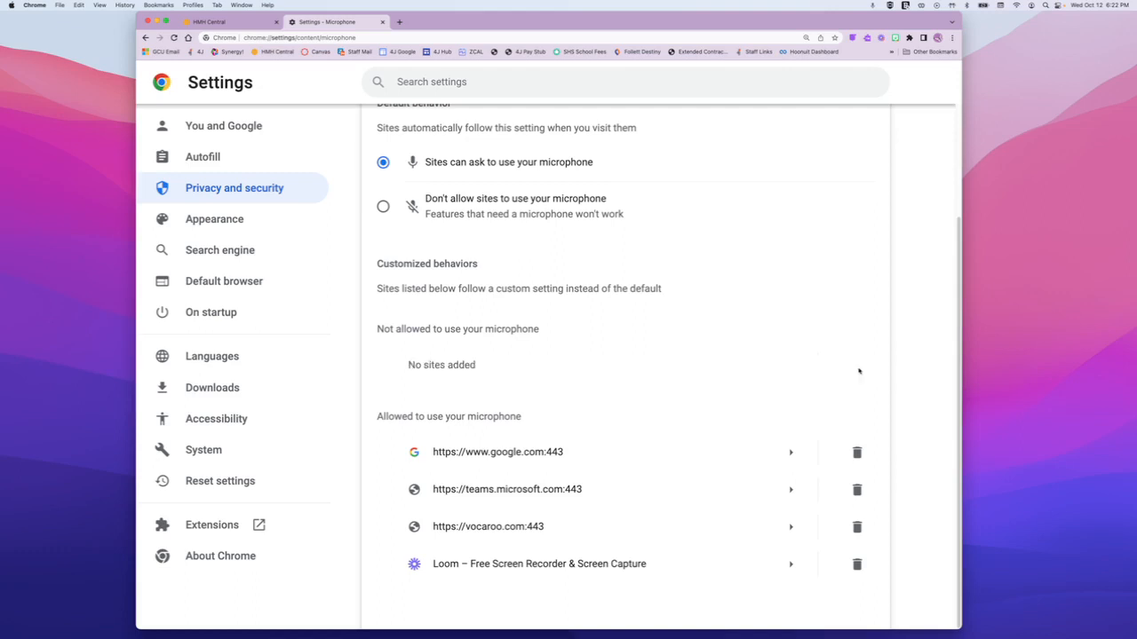
mouse_move(563, 494)
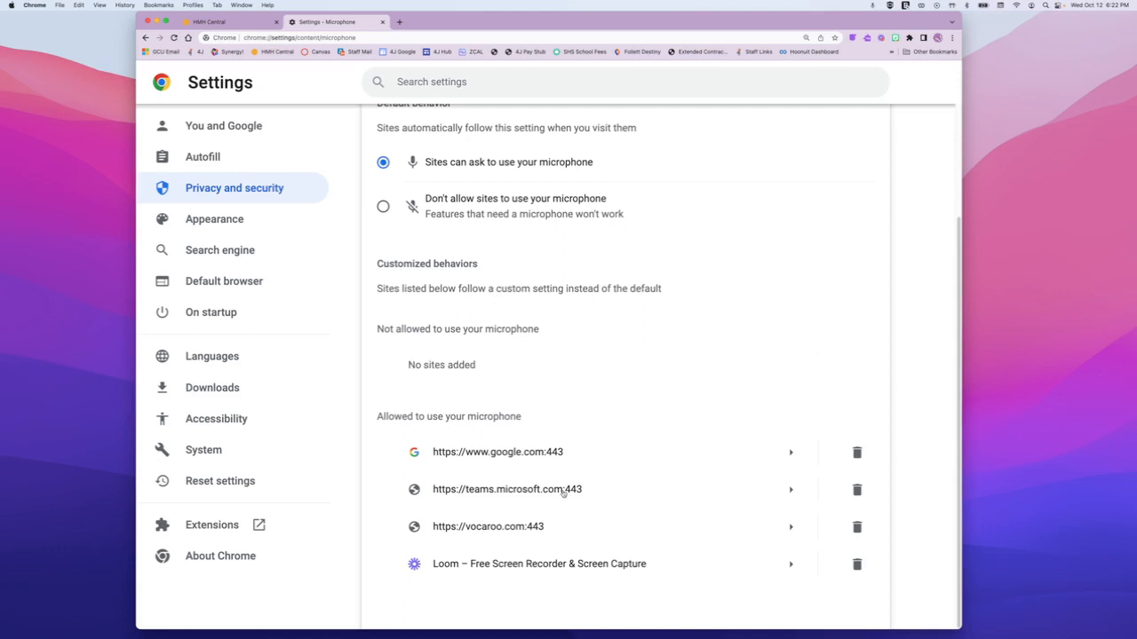
mouse_move(483, 364)
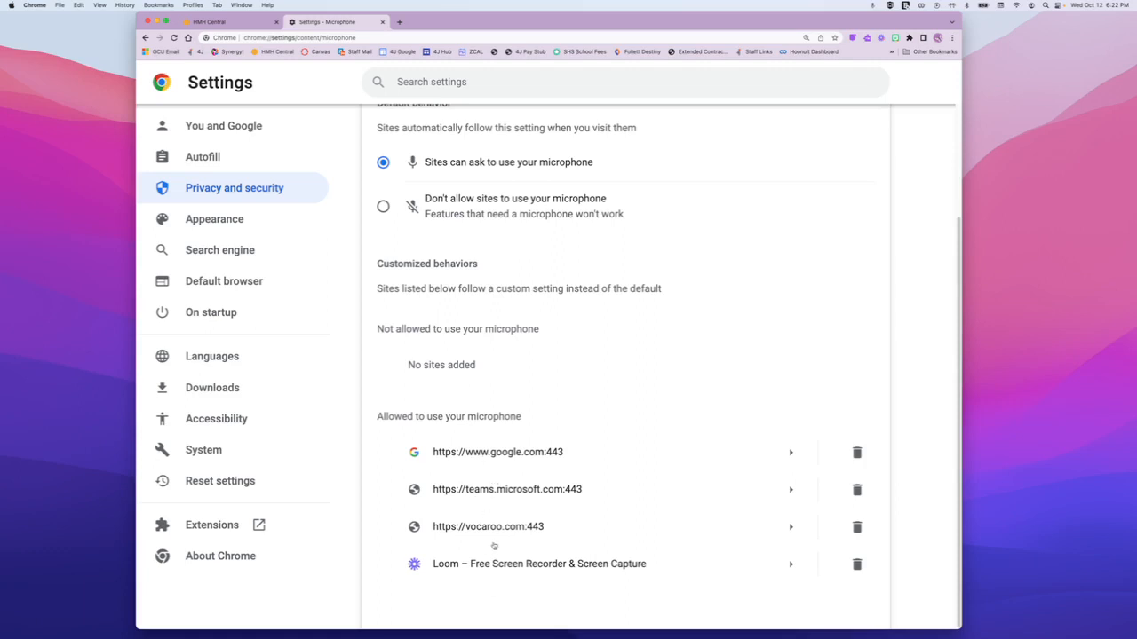
mouse_move(551, 498)
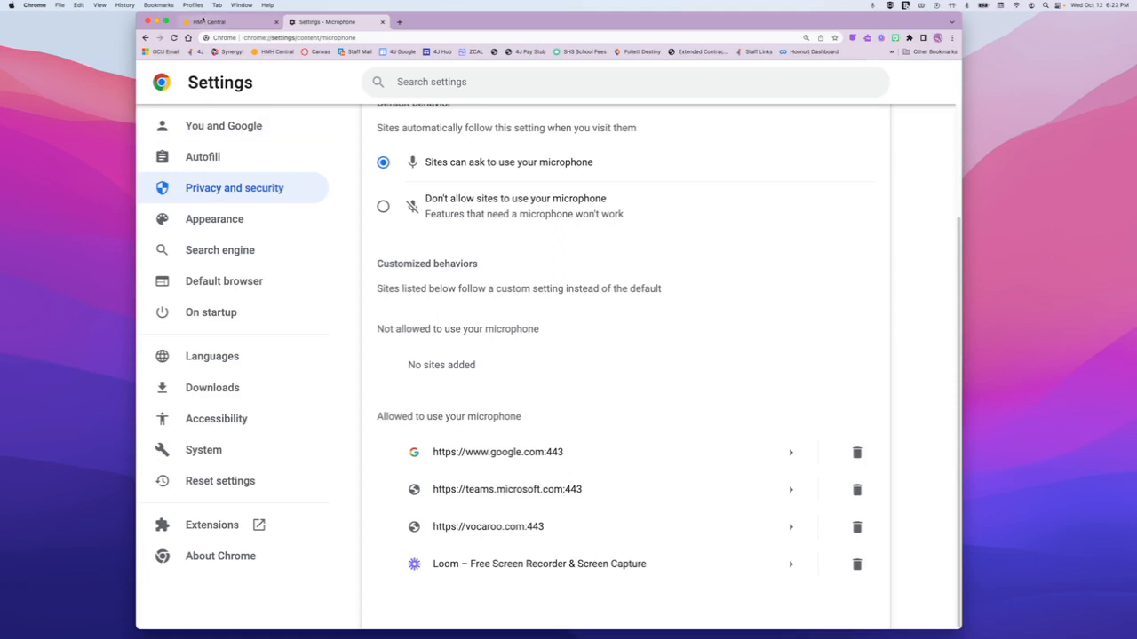
- Relaunch the System 44 student application from HMH Central and grant it microphone access
left_click(209, 21)
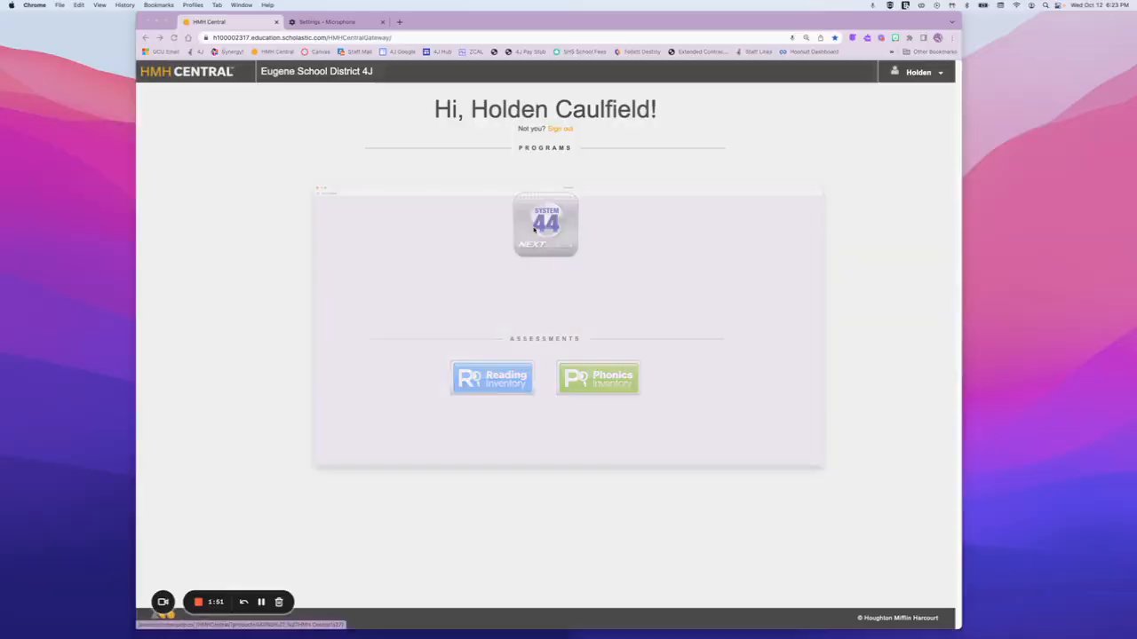
left_click(544, 224)
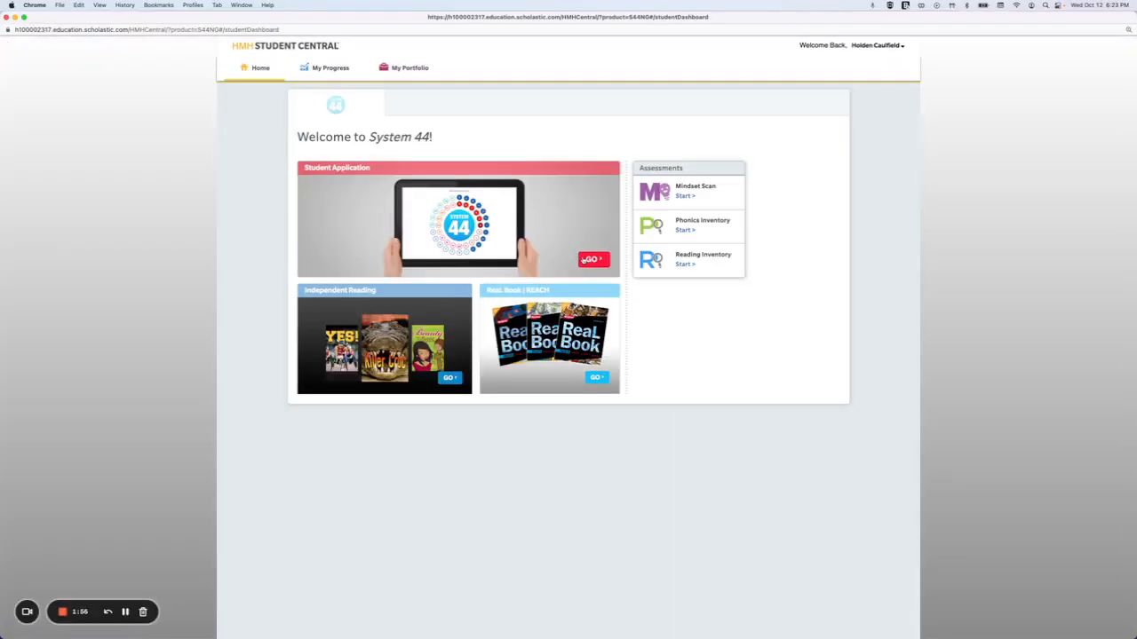
left_click(593, 259)
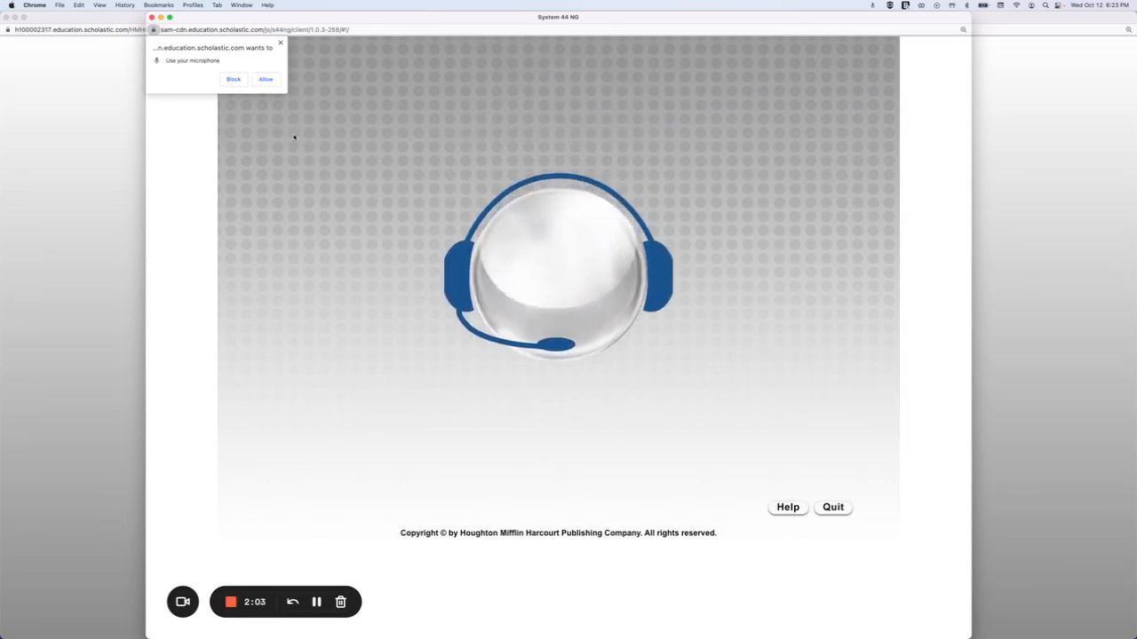
mouse_move(286, 128)
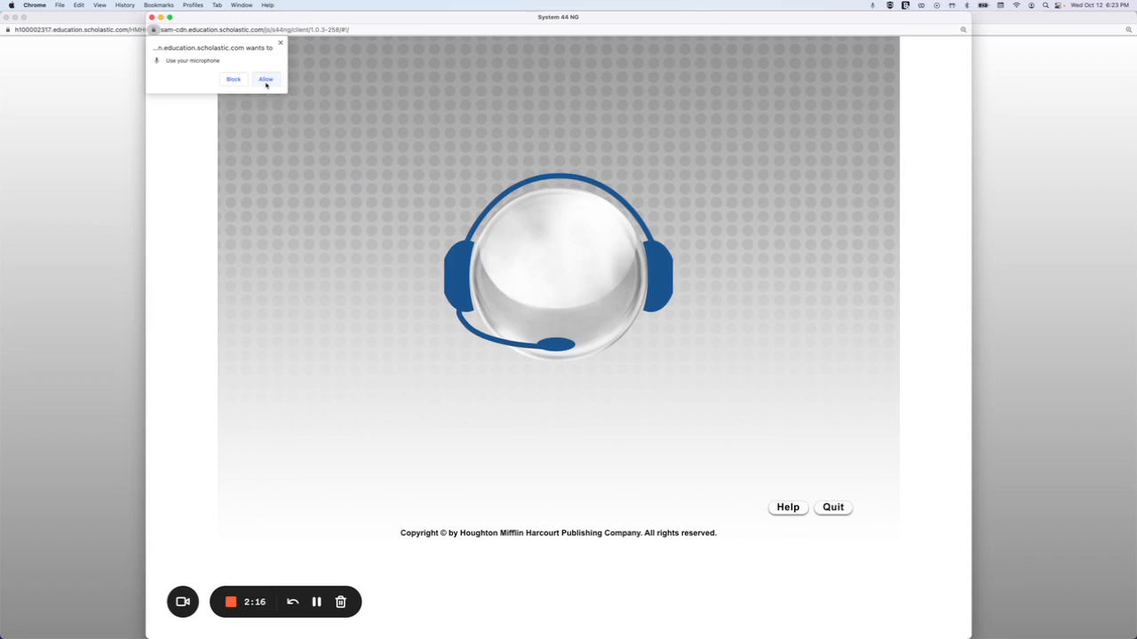
left_click(265, 78)
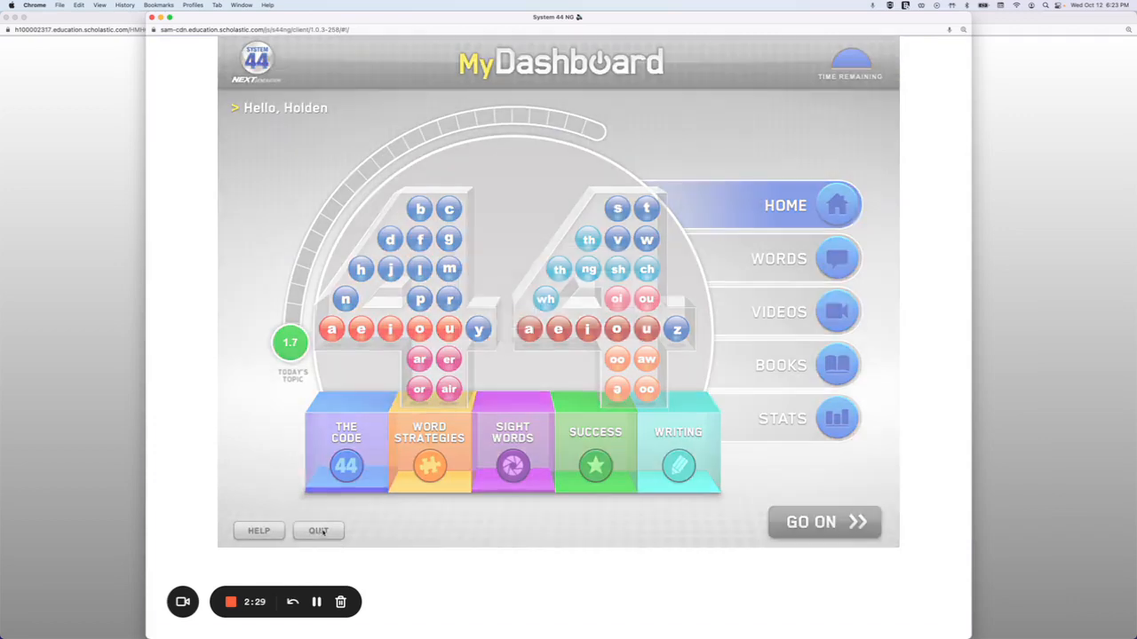
- Quit System 44 and confirm sam-cdn.education.scholastic.com now appears under Allowed for microphone
left_click(316, 529)
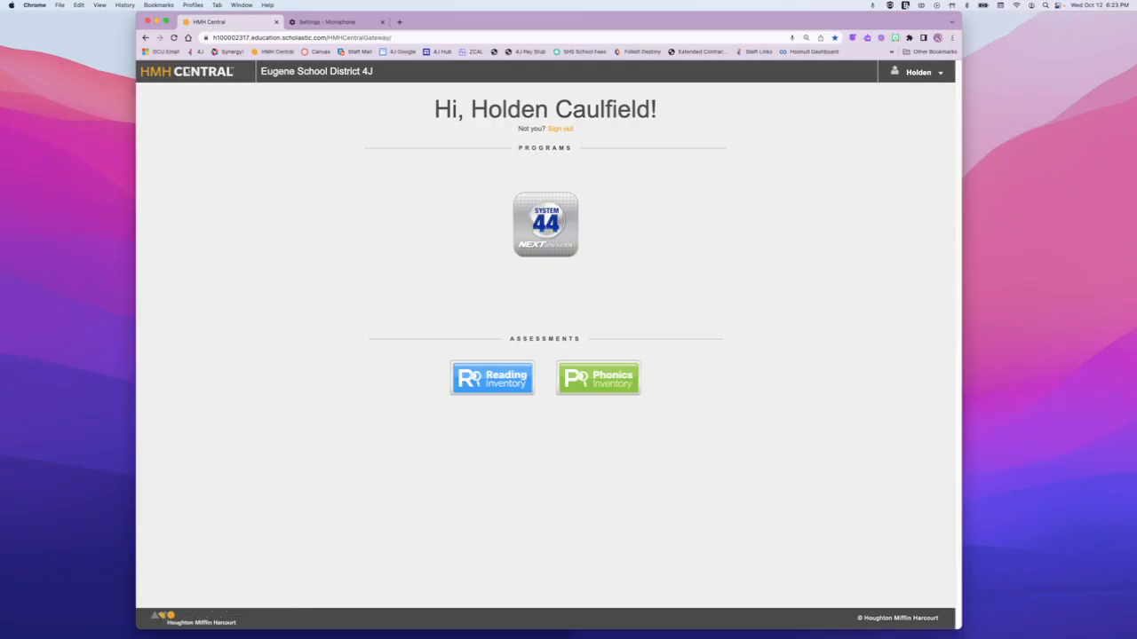
left_click(335, 21)
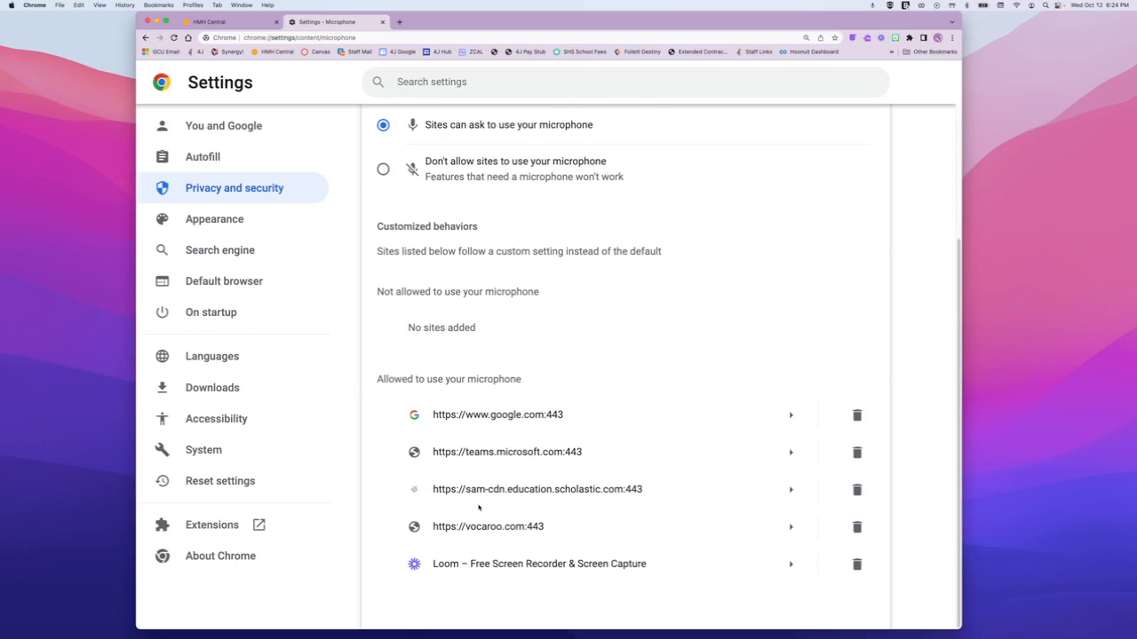
mouse_move(607, 540)
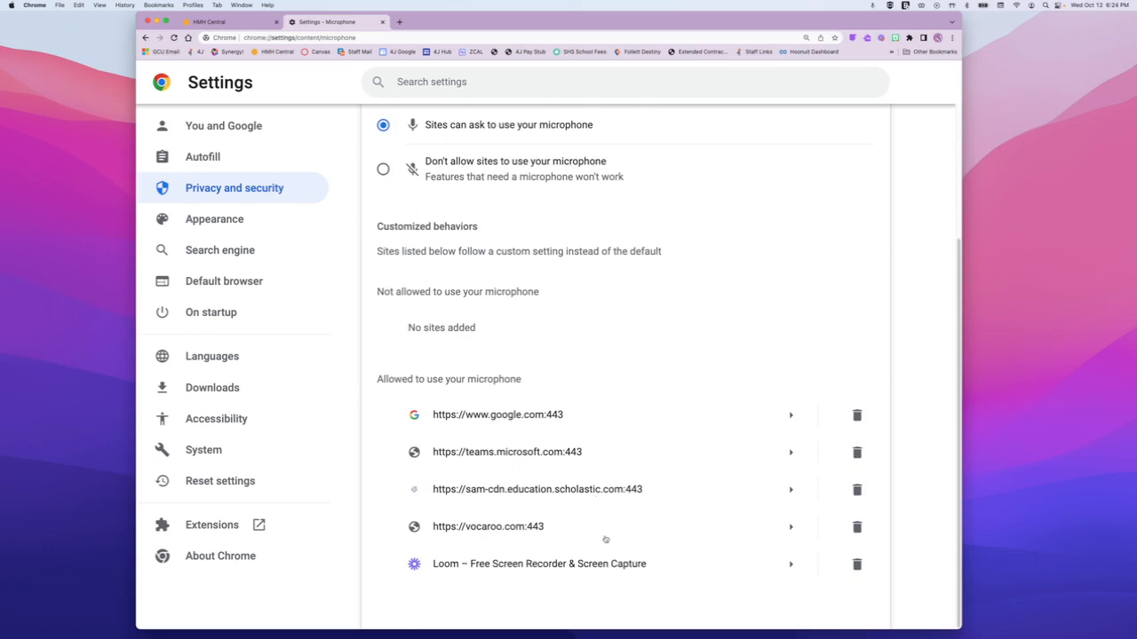
scroll("up", 3)
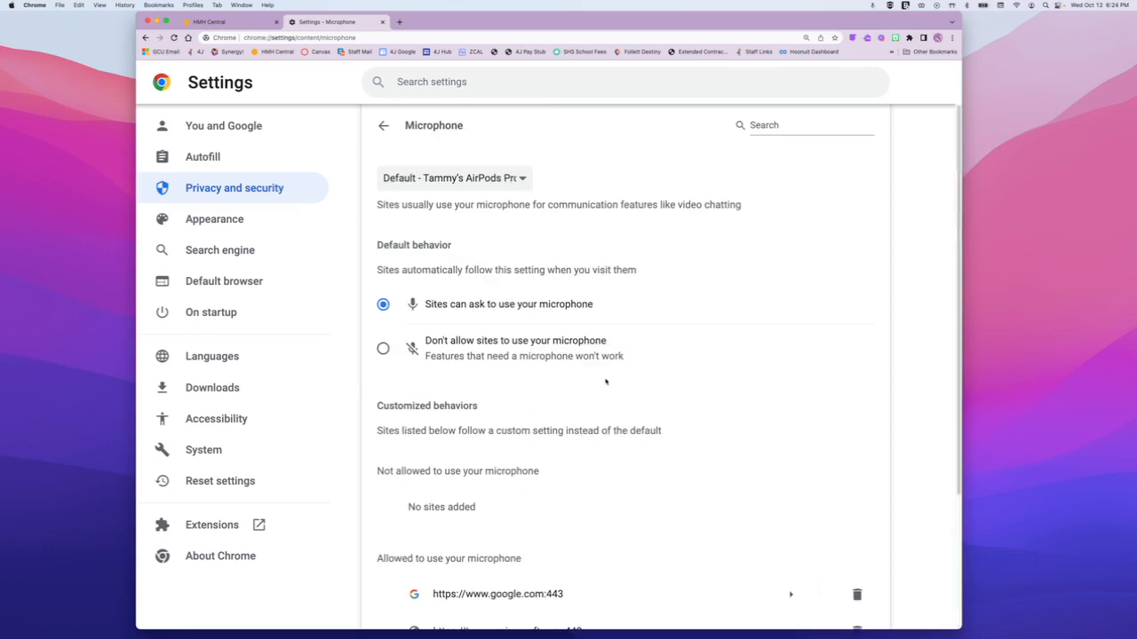